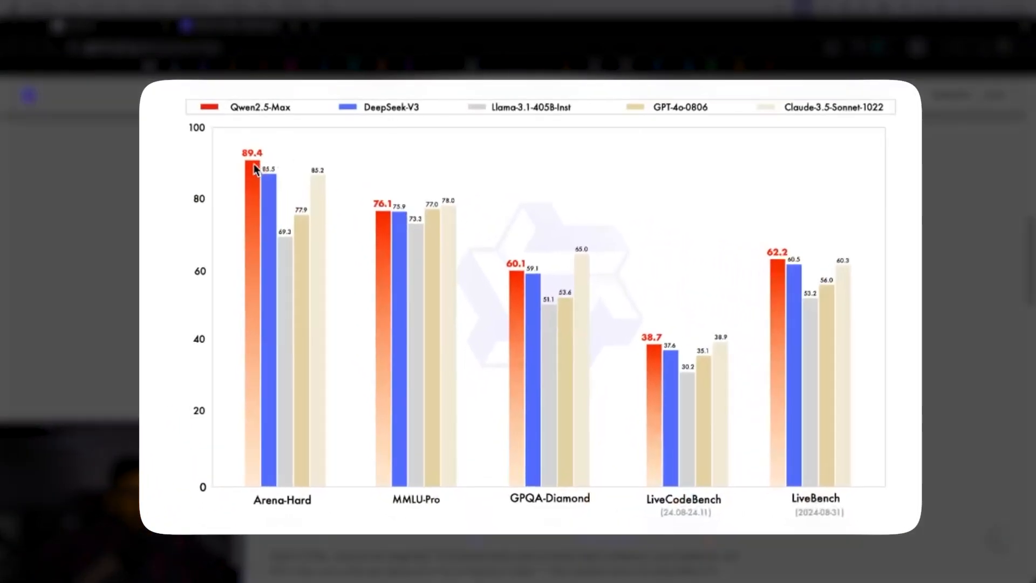
mouse_move(675, 315)
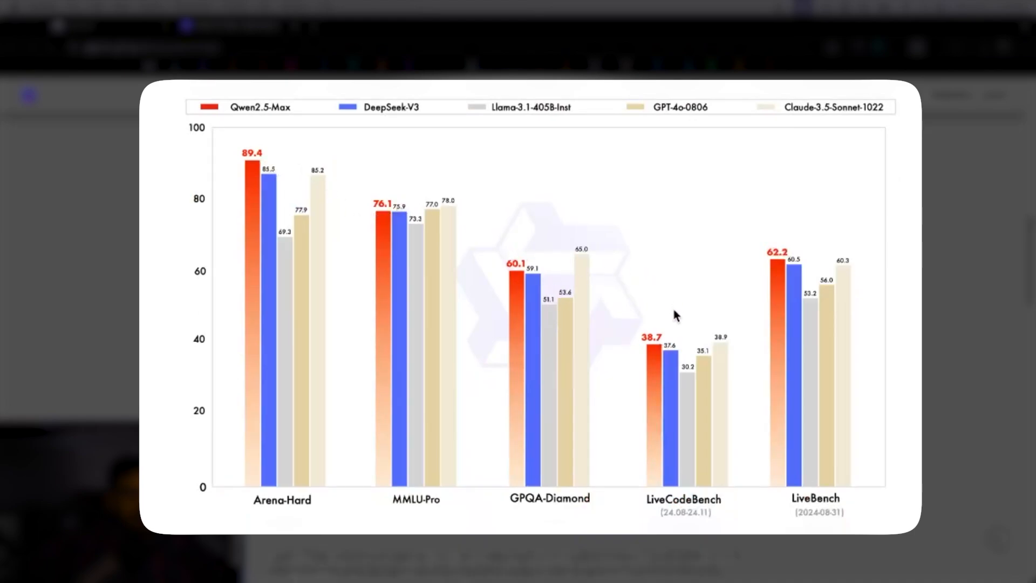
mouse_move(291, 220)
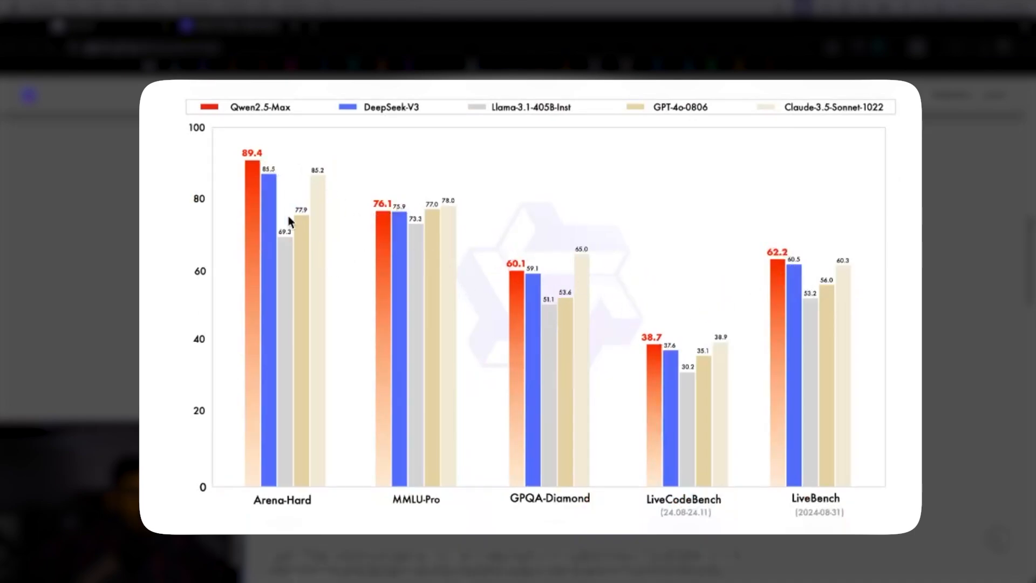
mouse_move(501, 232)
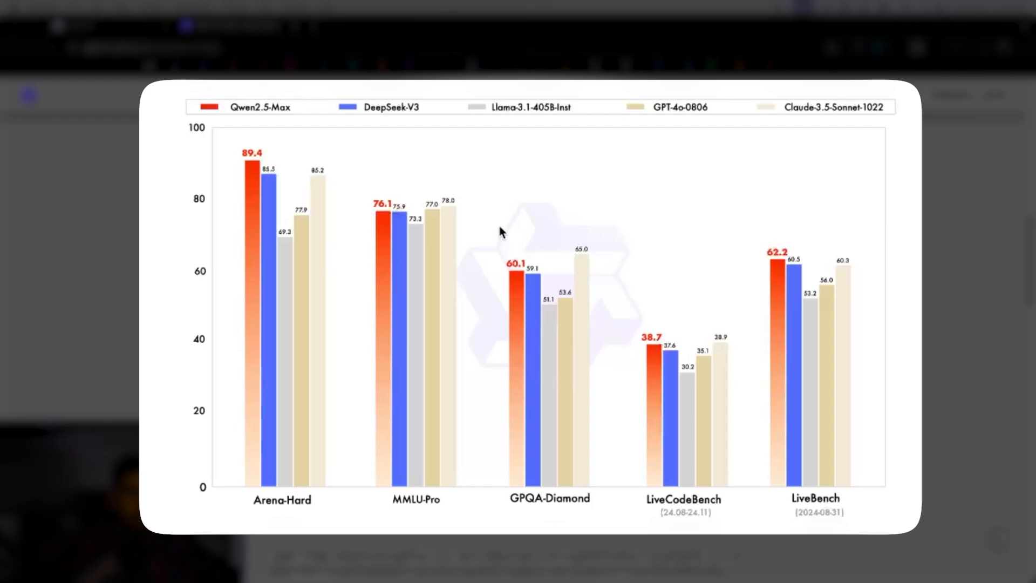
mouse_move(324, 211)
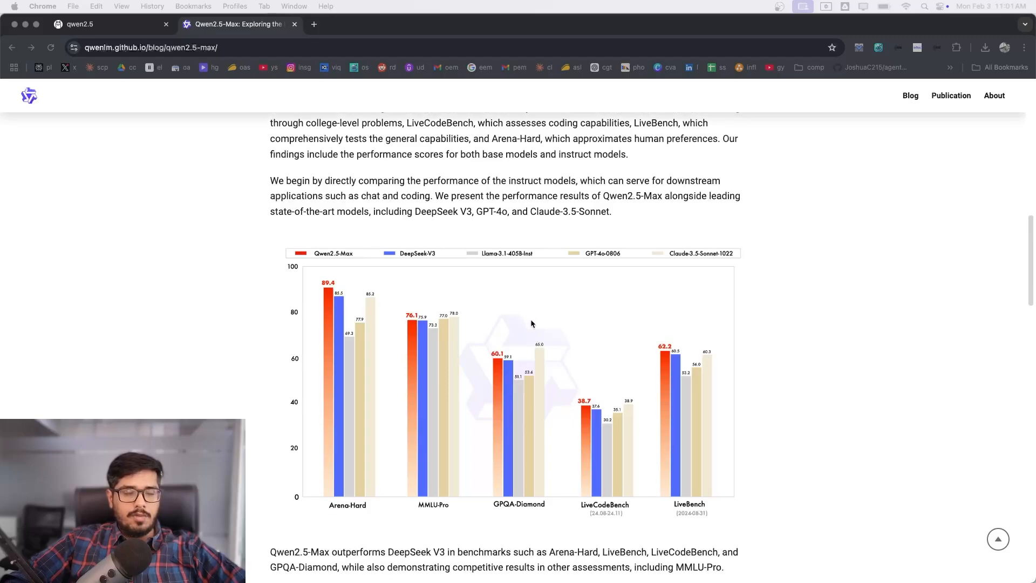
- Scroll the Qwen2.5-Max post down past the benchmark charts toward Future Work and Citation
scroll(down, 3)
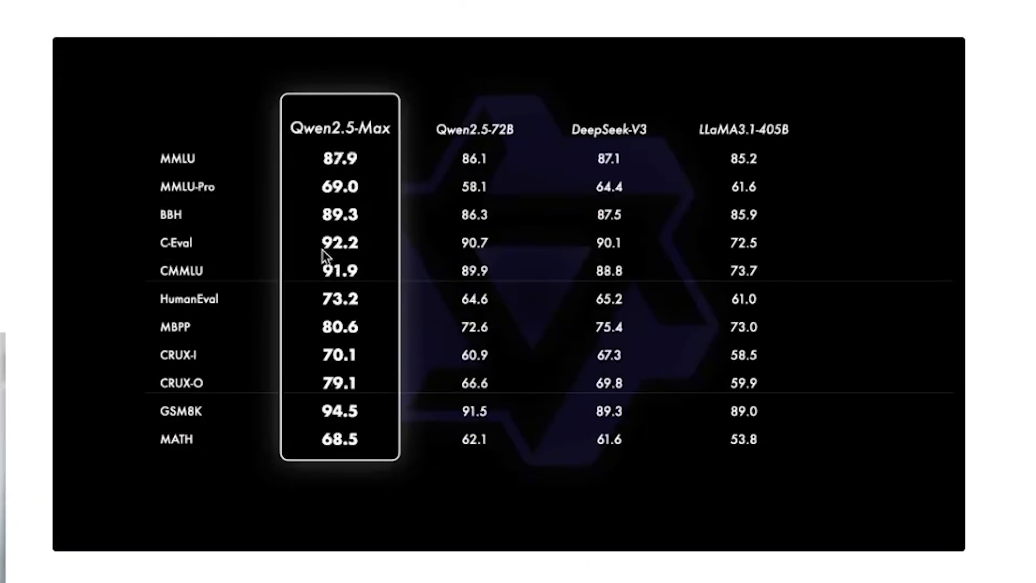
mouse_move(183, 186)
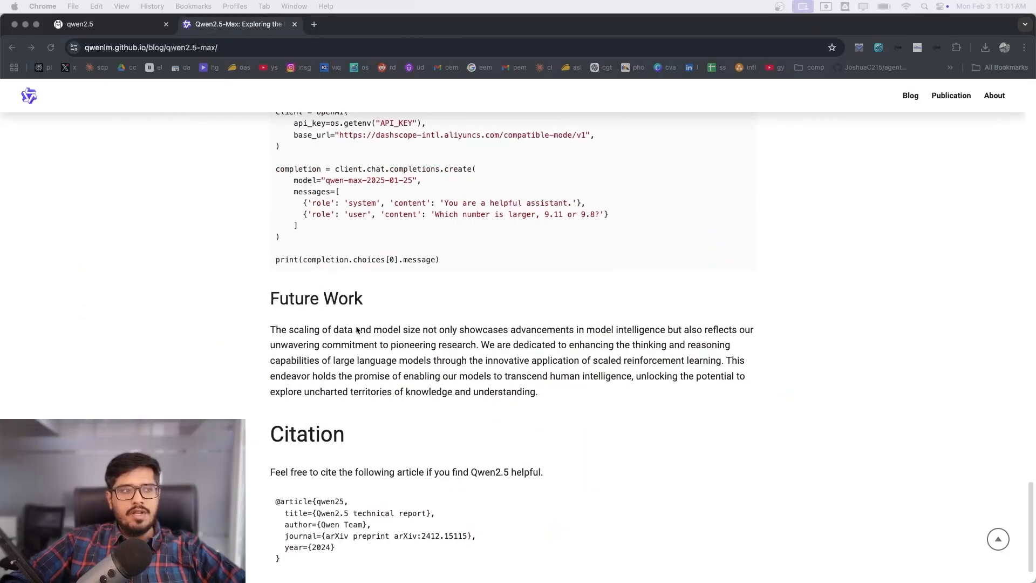
- Scroll back up to the Python OpenAI-client example calling qwen-max-2025-01-25
scroll(up, 3)
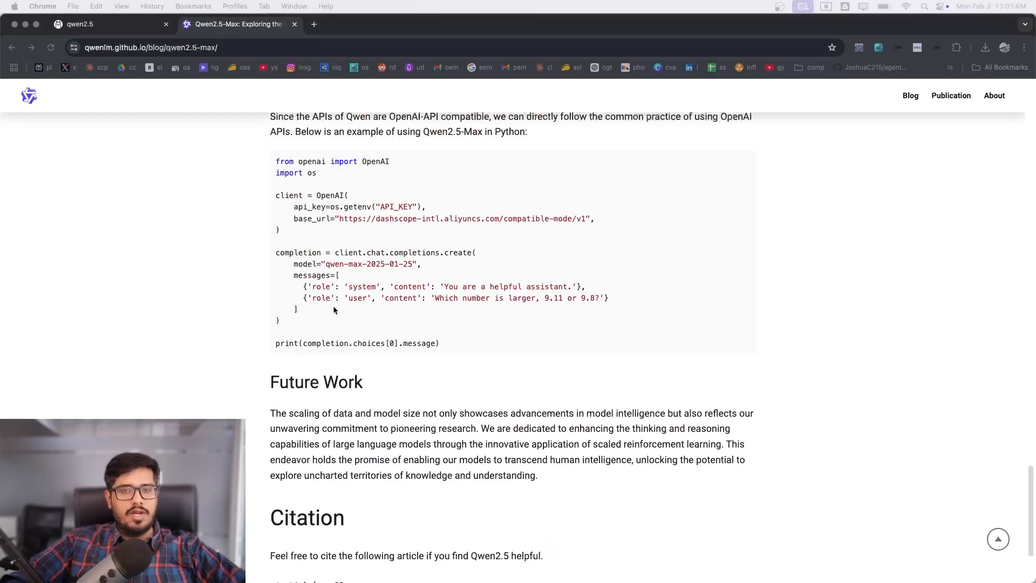
mouse_move(320, 212)
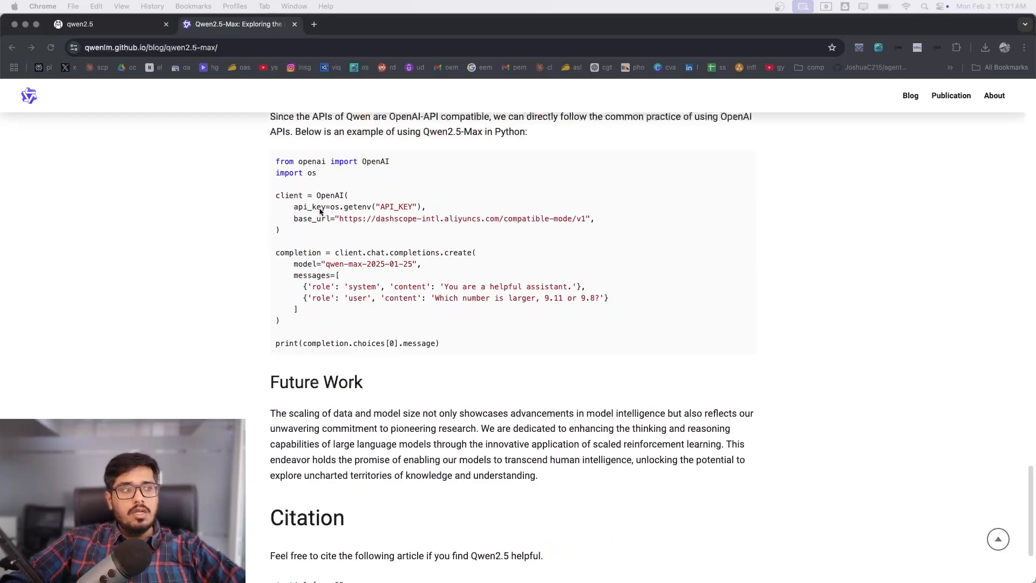
mouse_move(365, 252)
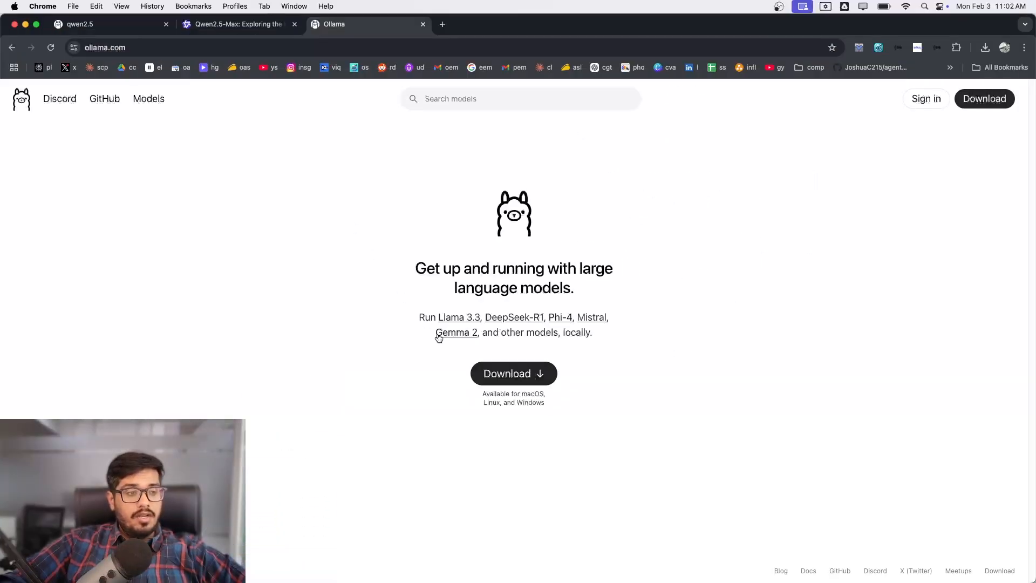
mouse_move(546, 408)
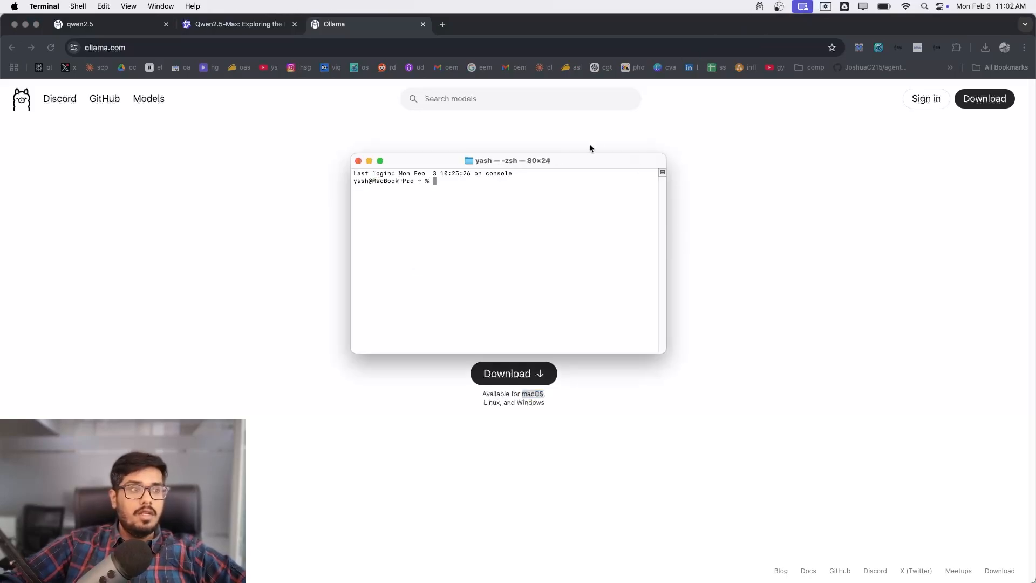
mouse_move(543, 220)
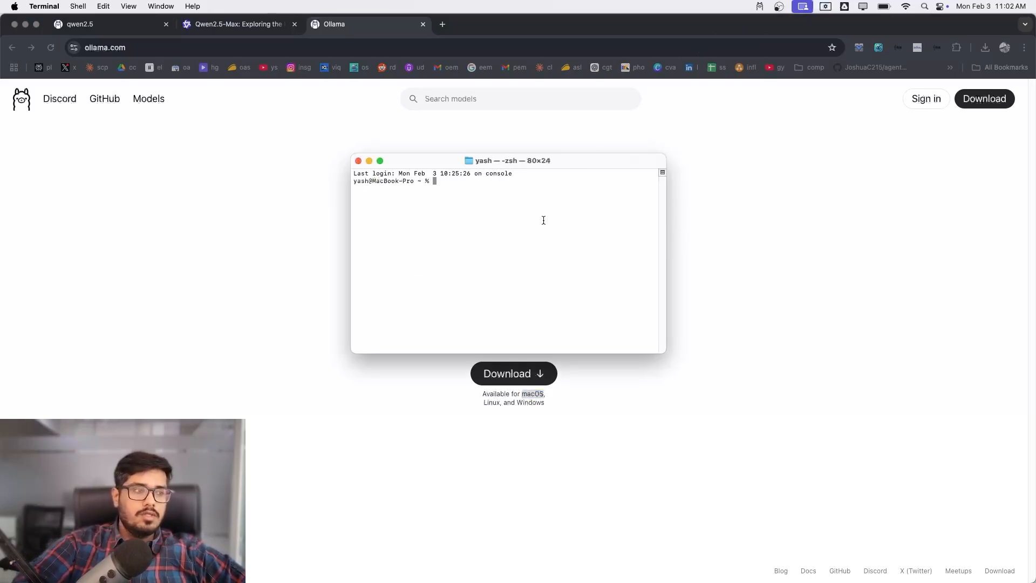
- Switch to the ollama.com/library/qwen2.5 model page tab
click(81, 25)
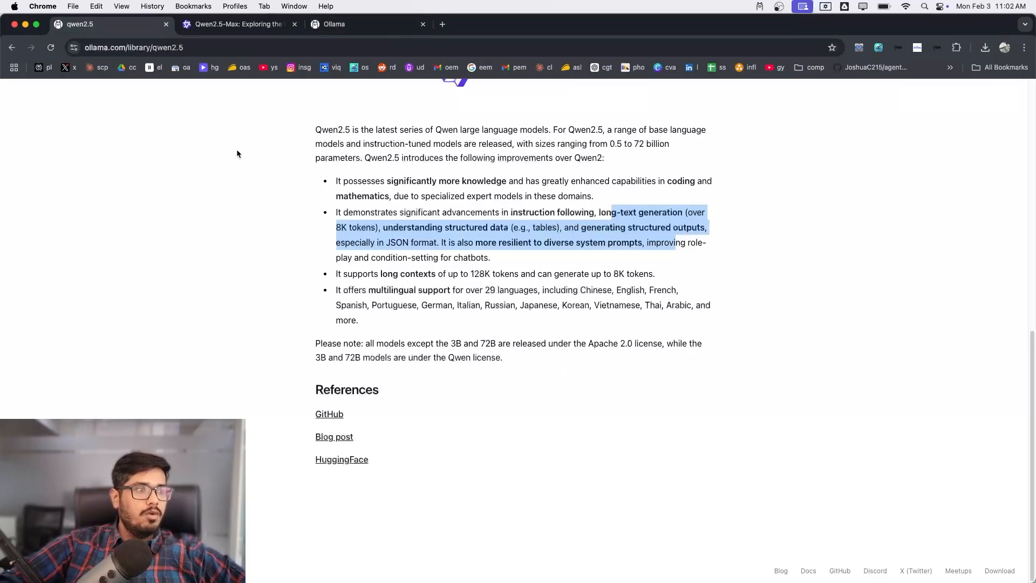
- Pick the 0.5b size on the qwen2.5 page to show its 398MB details and run command
click(334, 25)
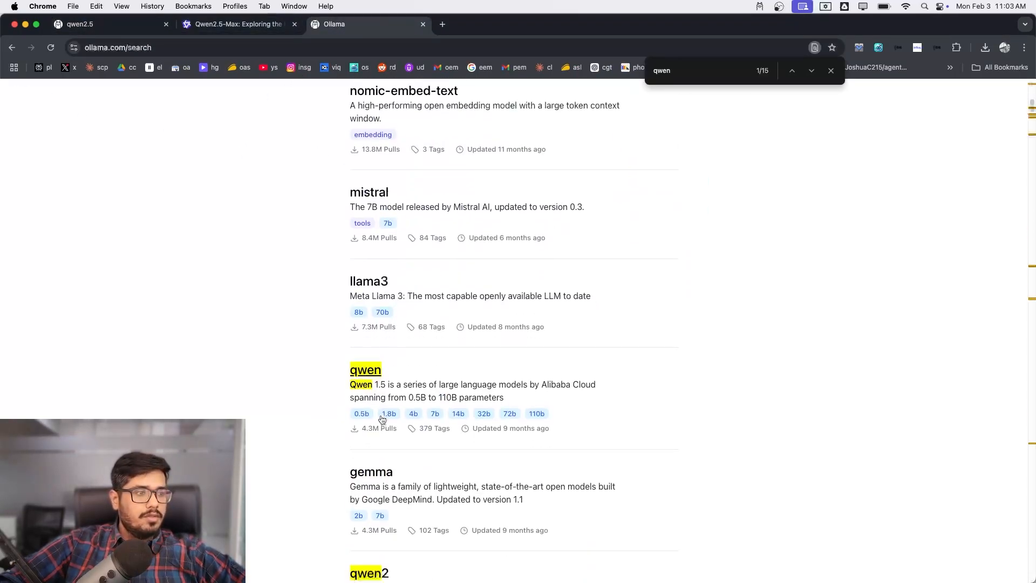
scroll(down, 3)
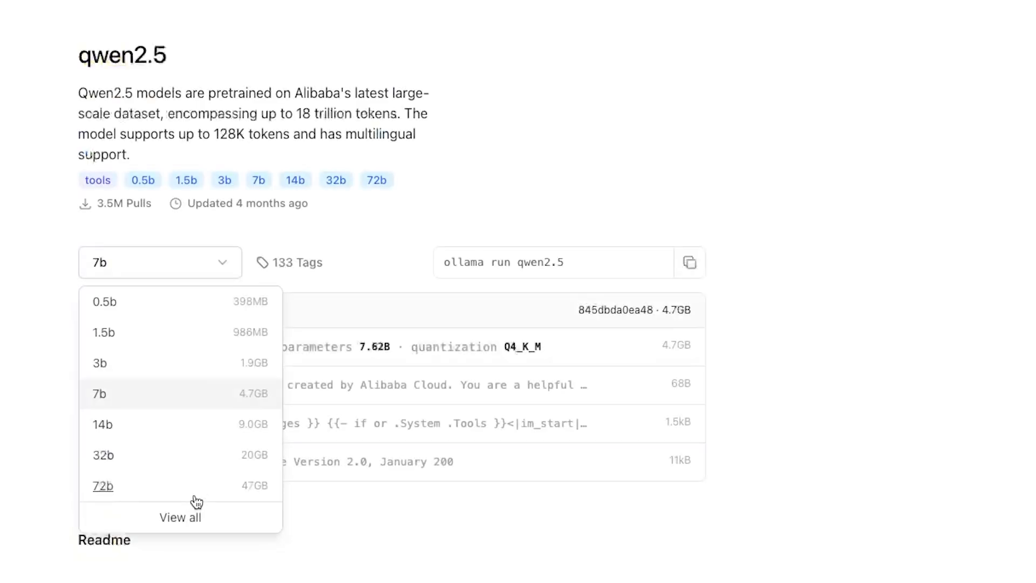
mouse_move(108, 309)
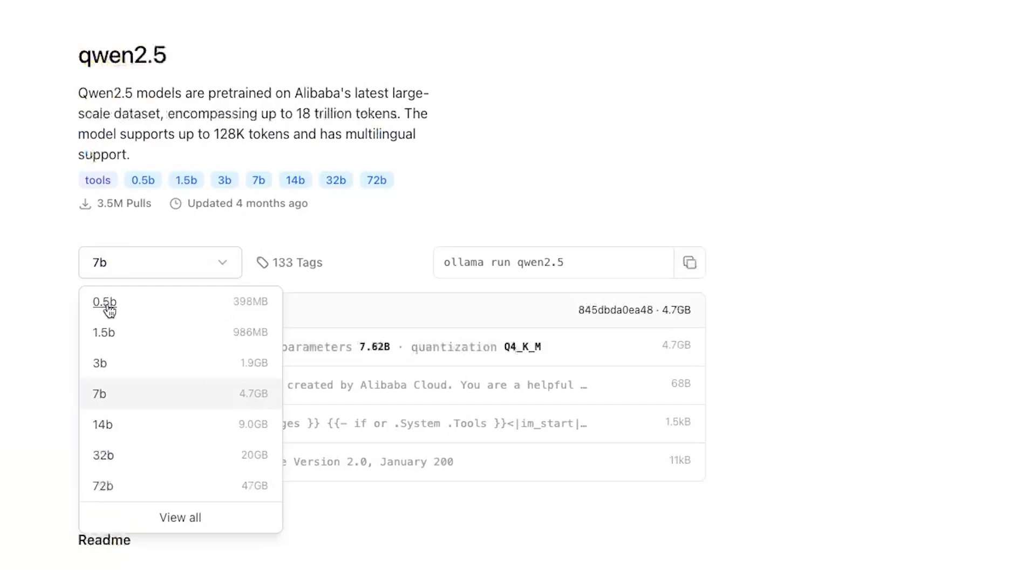
mouse_move(108, 308)
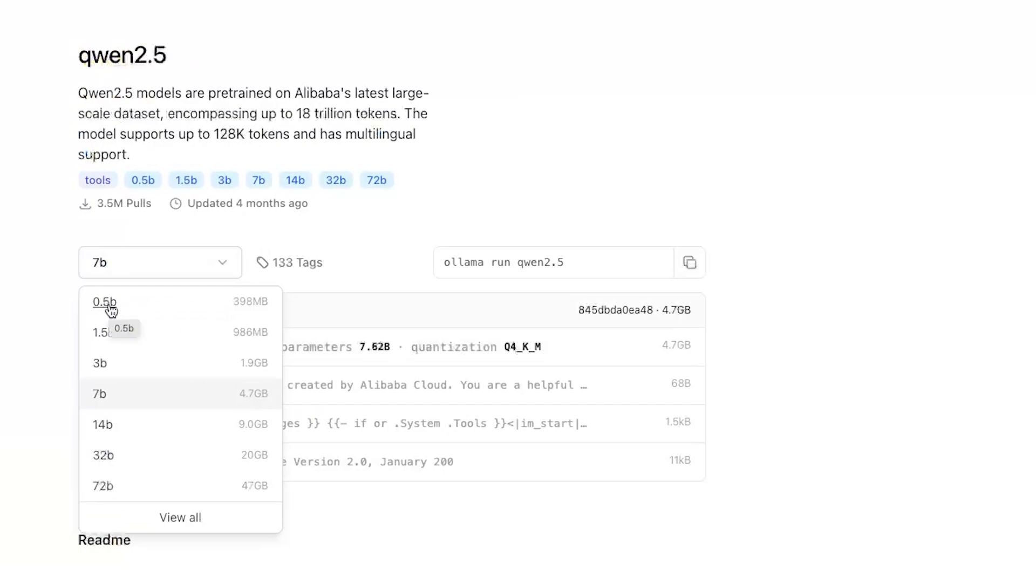
mouse_move(105, 335)
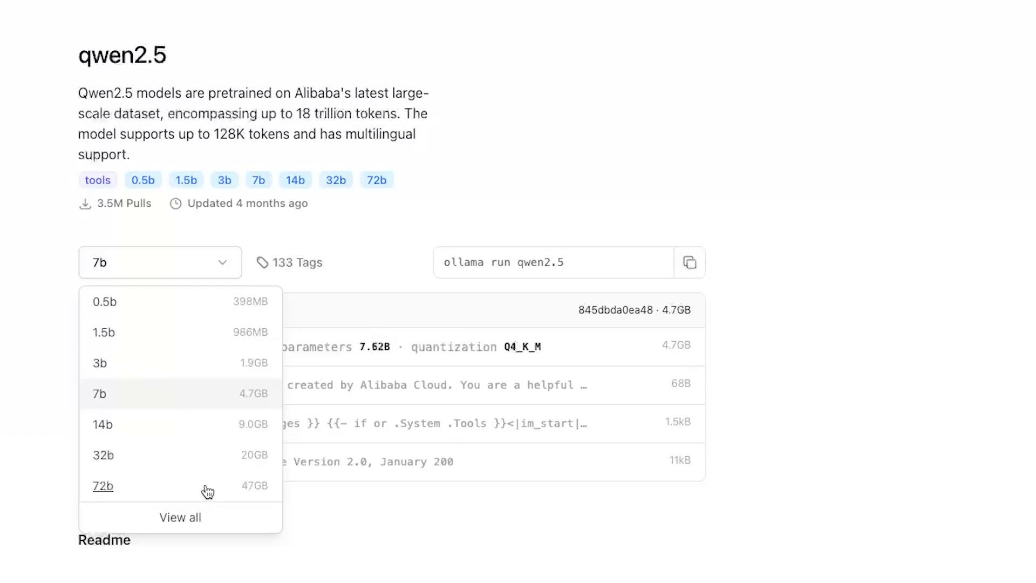
mouse_move(257, 495)
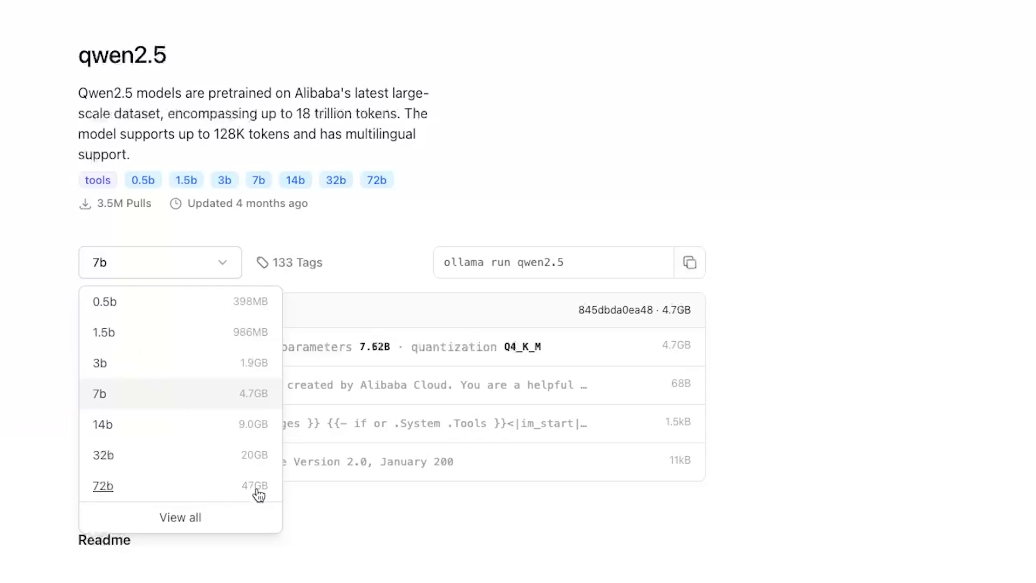
click(104, 301)
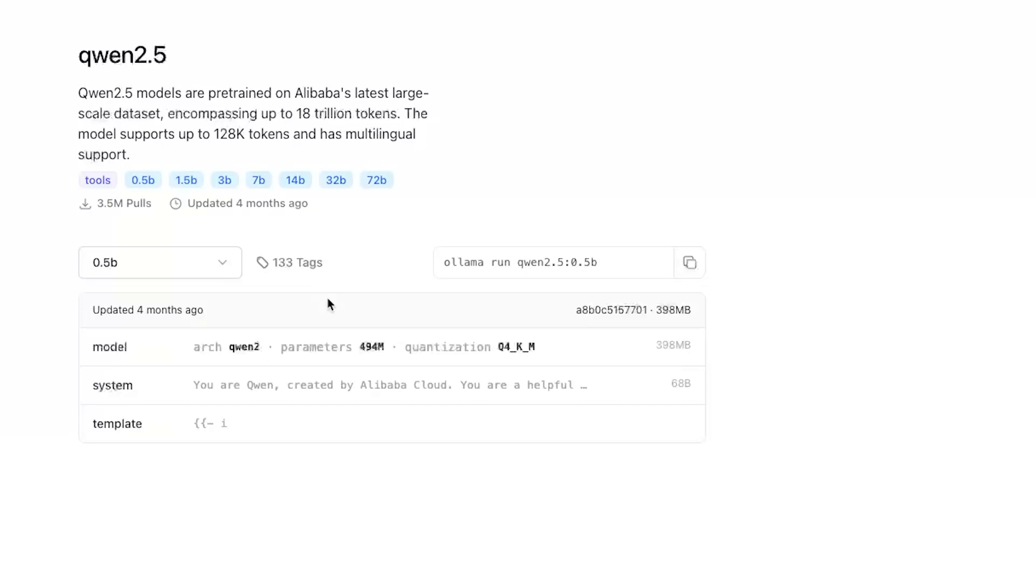
- Run 'ollama run qwen2.5:0.5b' in Terminal, then browse the model page and Qwen2.5-Max post while it pulls
click(690, 262)
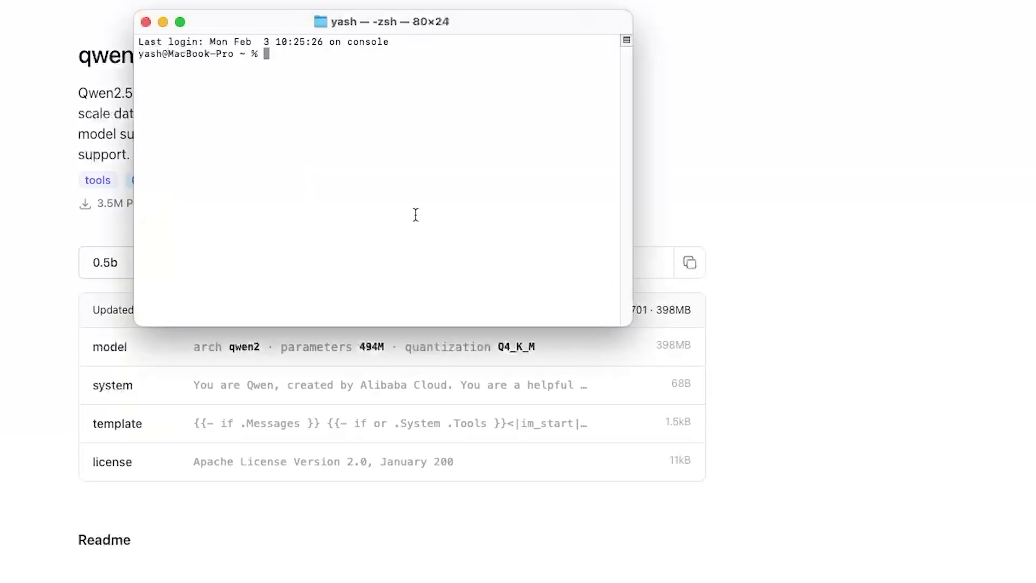
text(ollama run qwen2.5:0.5b)
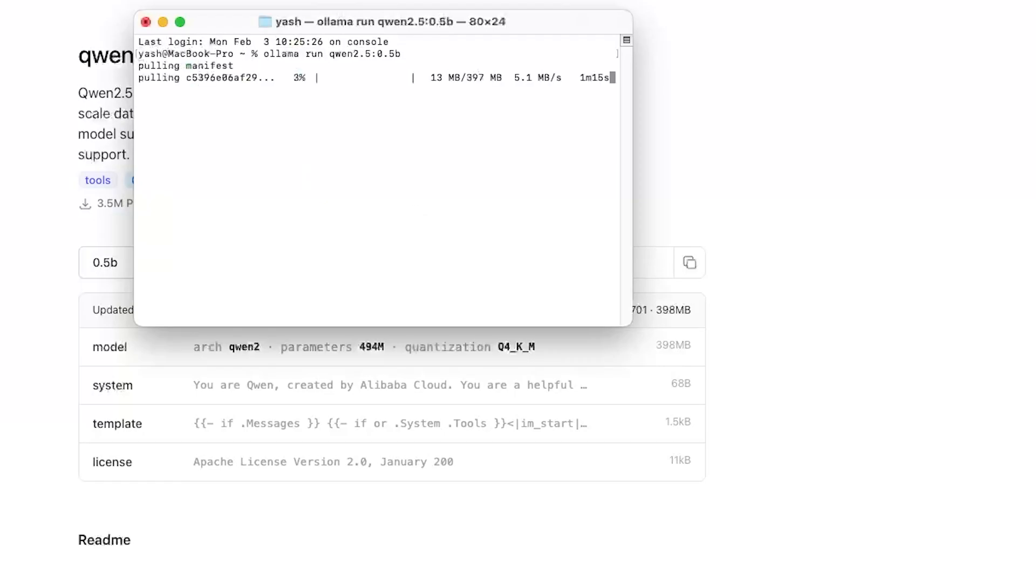
click(144, 22)
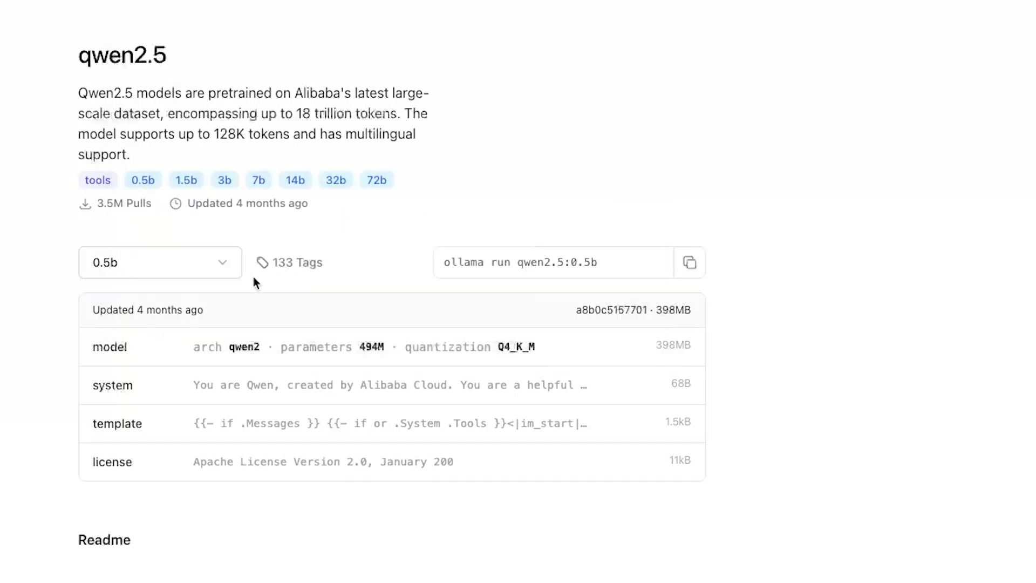
click(160, 263)
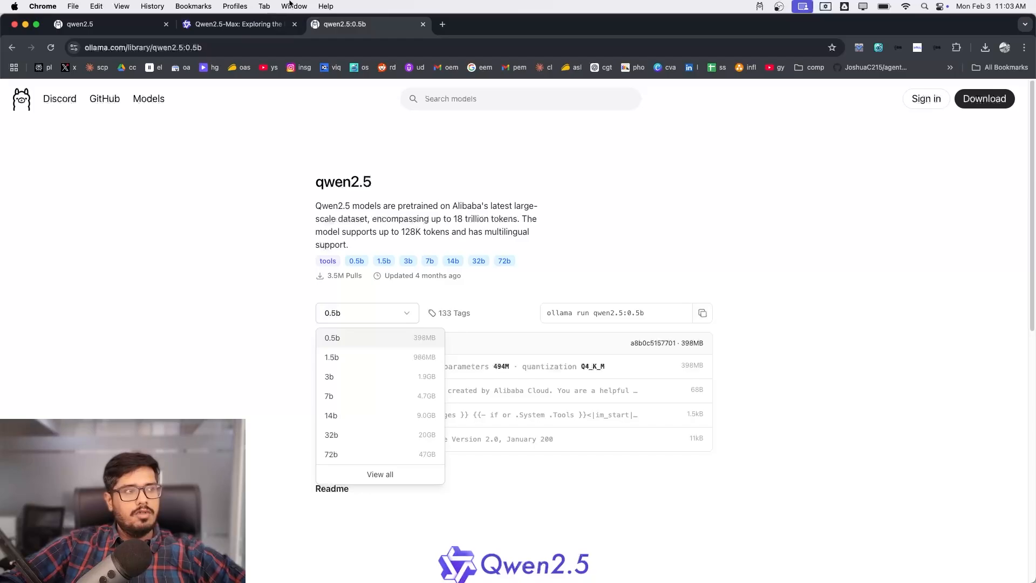
click(235, 24)
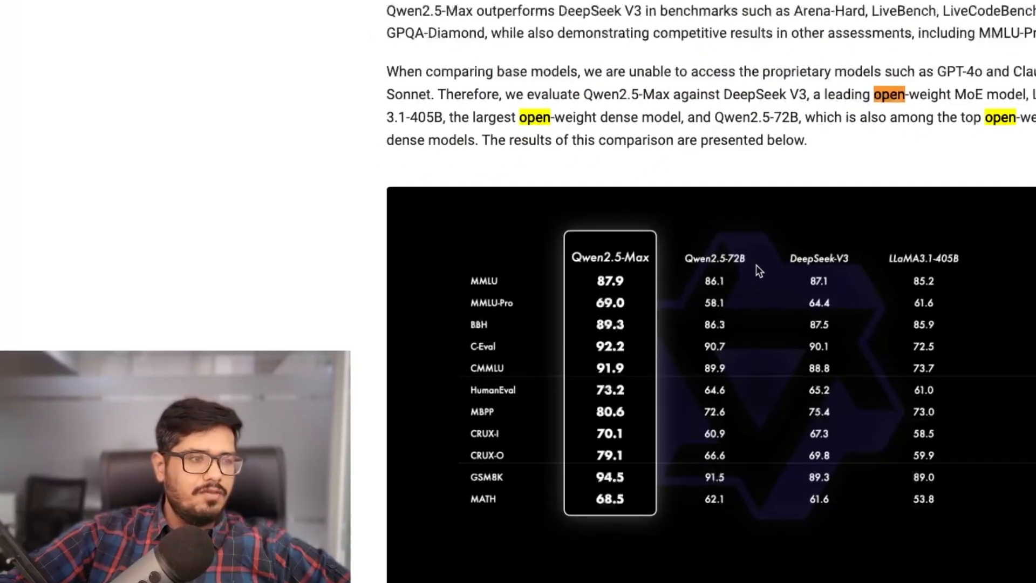
mouse_move(672, 248)
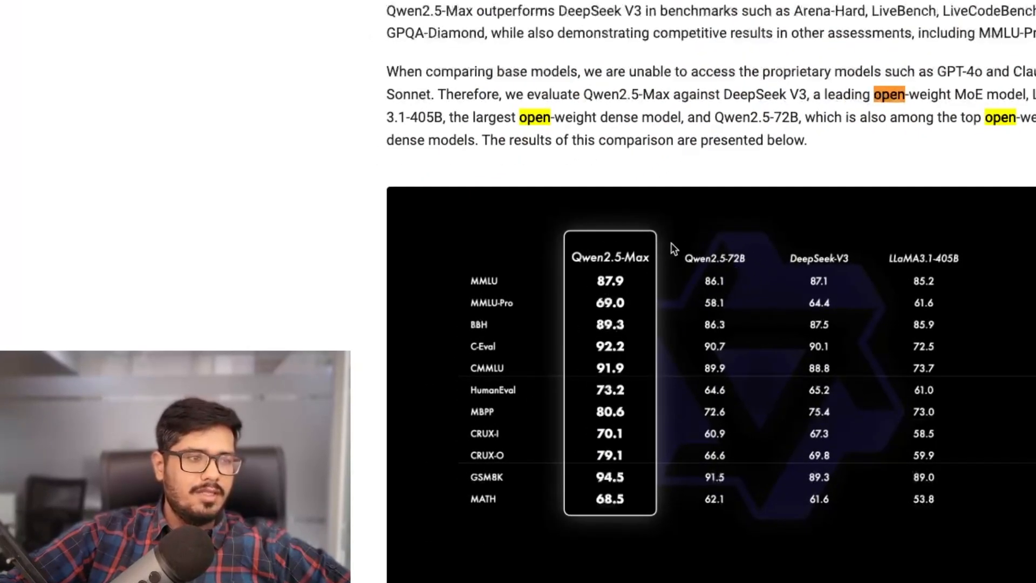
mouse_move(622, 277)
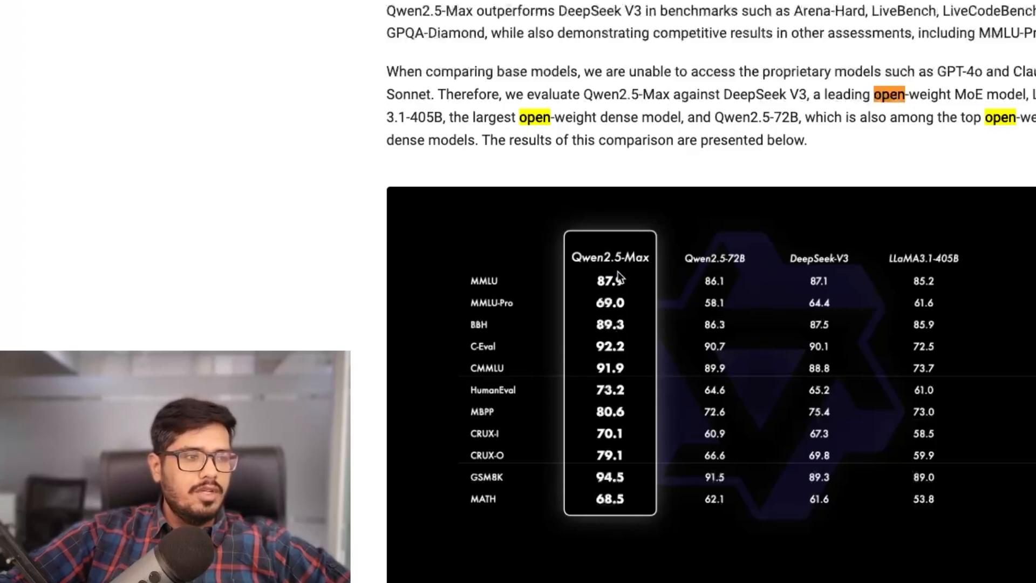
mouse_move(713, 285)
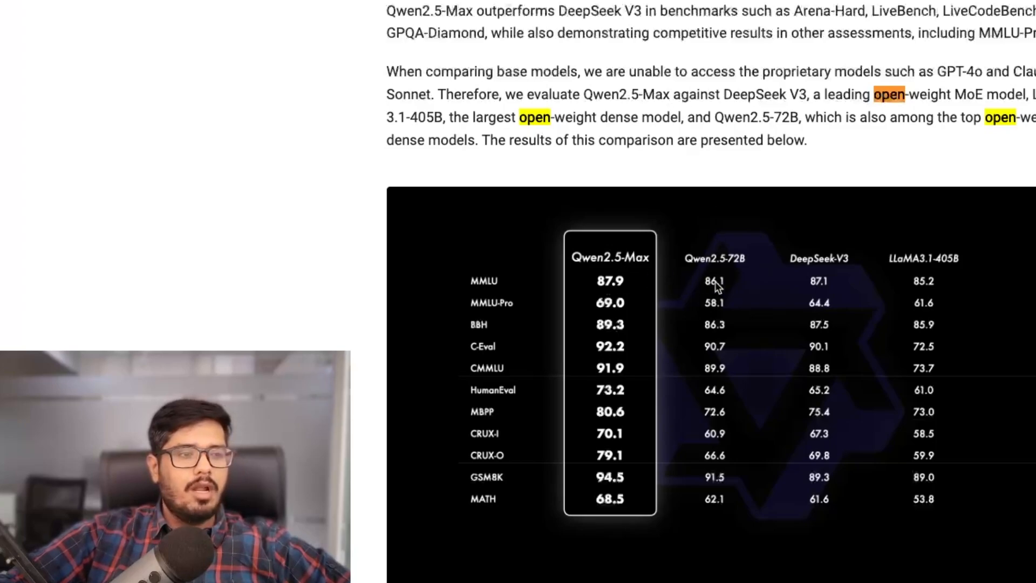
mouse_move(694, 308)
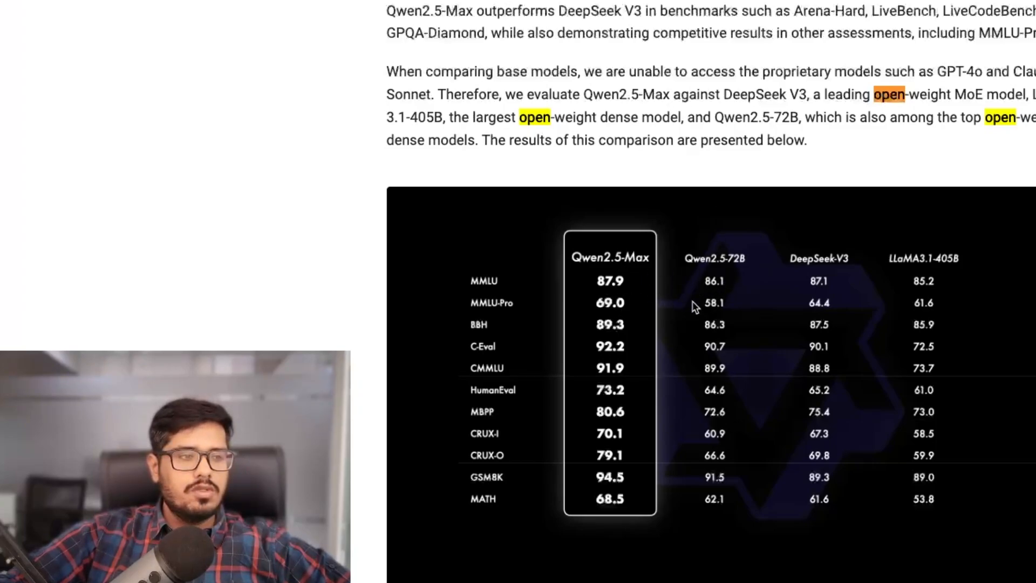
mouse_move(626, 361)
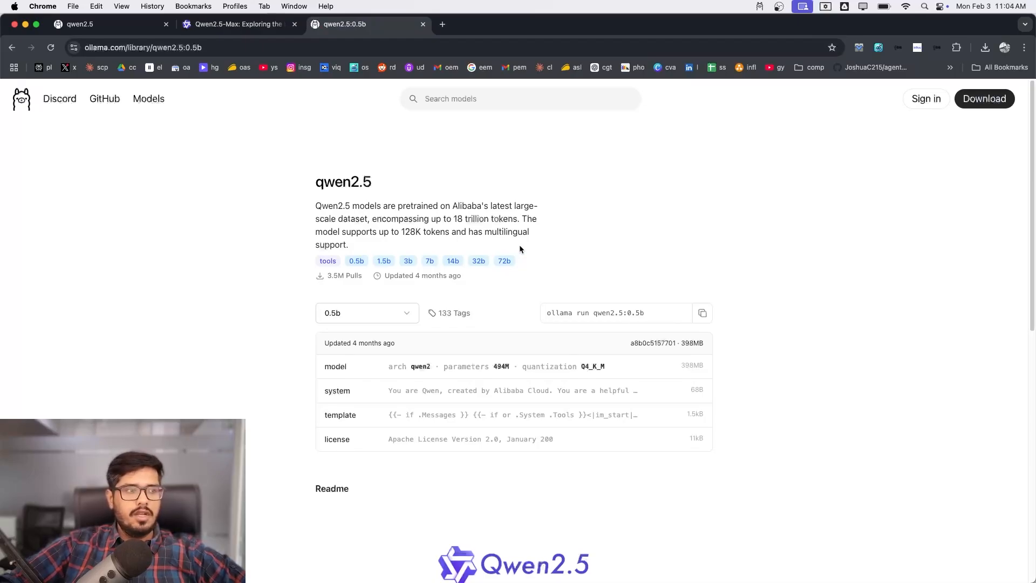
mouse_move(520, 250)
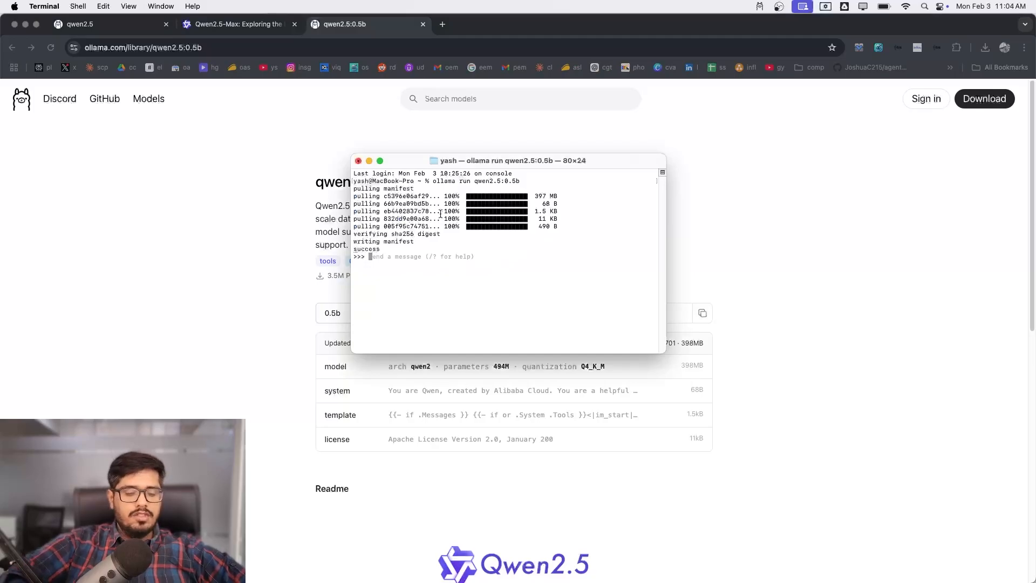
- Send 'hi' to qwen2.5:0.5b, receive its greeting, then exit the chat with /bye
text(hi)
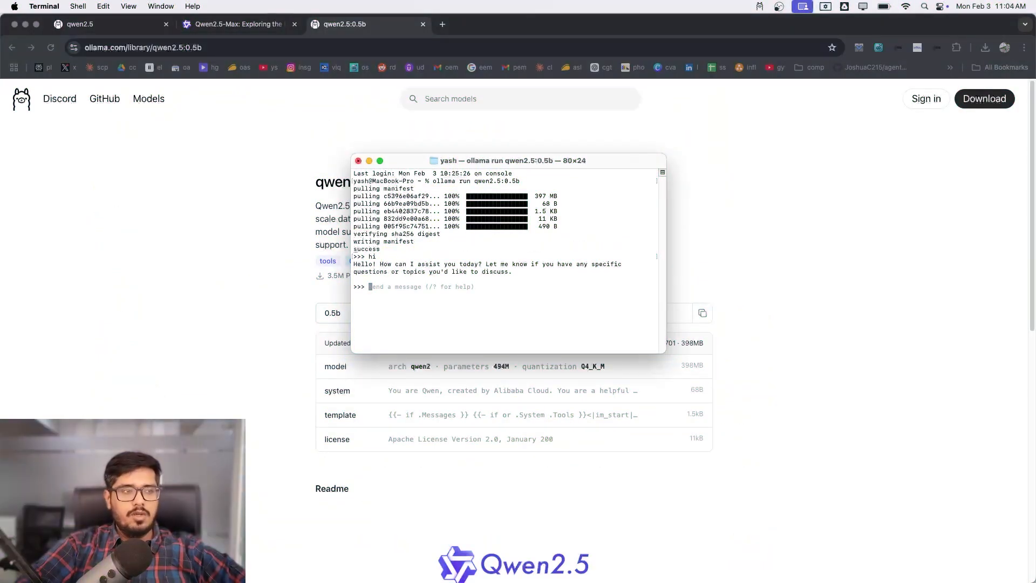
text(/)
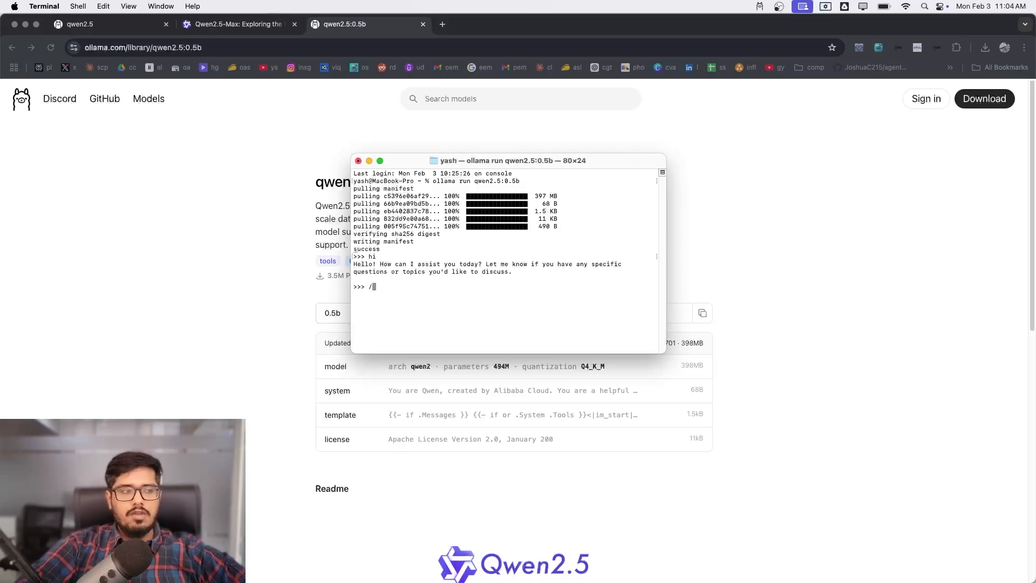
text(bye)
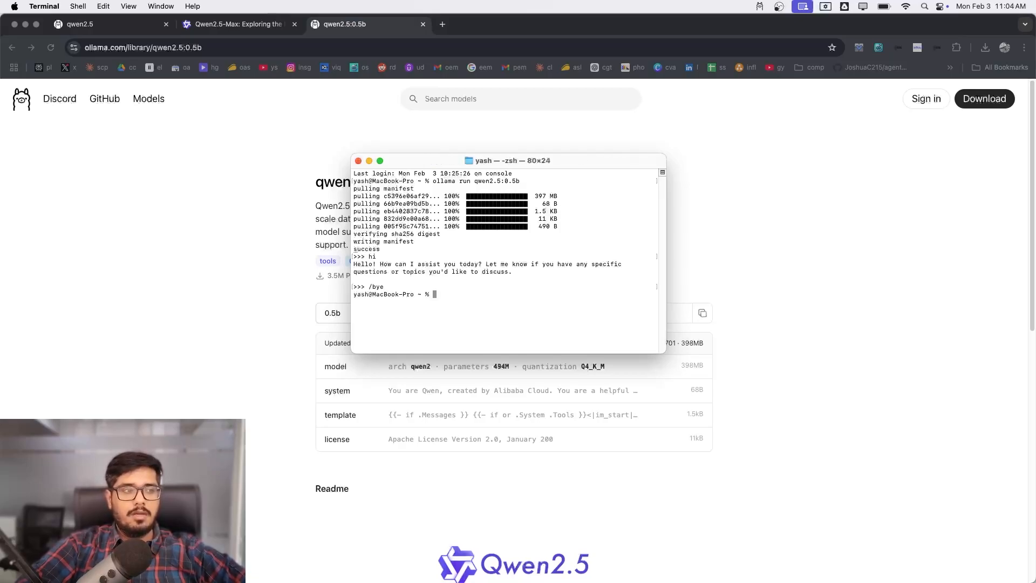